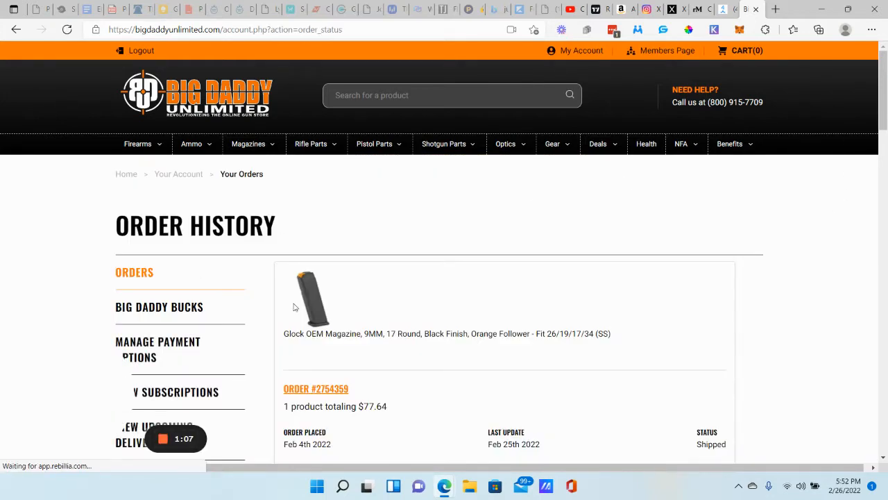
Step: View order #2575408 for the Glock 17 Gen5, scrolling to its $553.53 grand total and shipped status
{"action": "scroll", "scroll_direction": "down", "scroll_amount": 3}
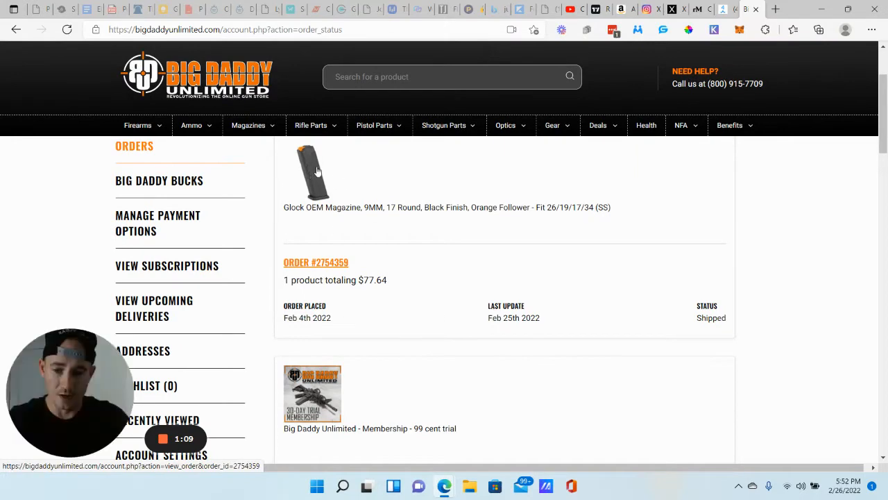
{"action": "scroll", "scroll_direction": "down", "scroll_amount": 3}
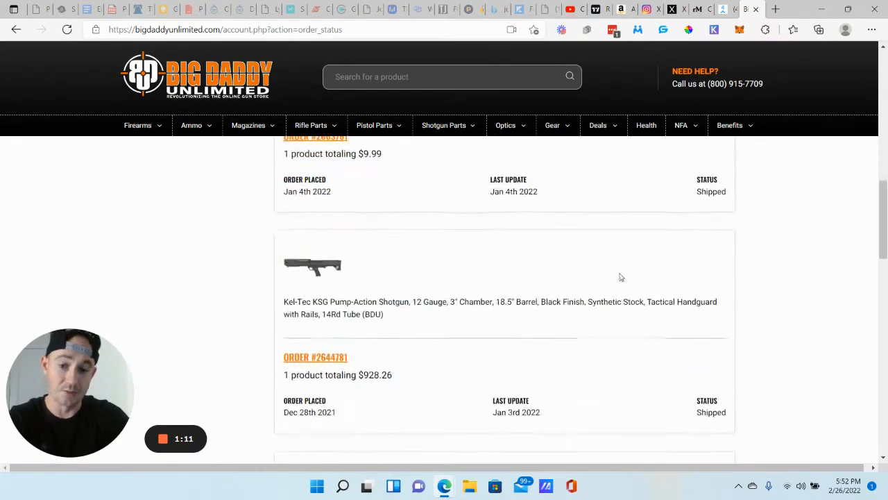
{"action": "scroll", "scroll_direction": "down", "scroll_amount": 3}
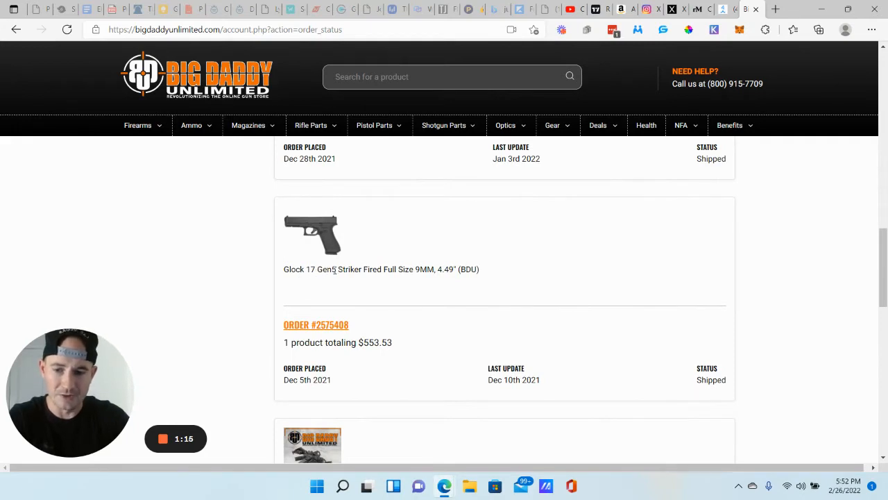
{"action": "scroll", "scroll_direction": "down", "scroll_amount": 3}
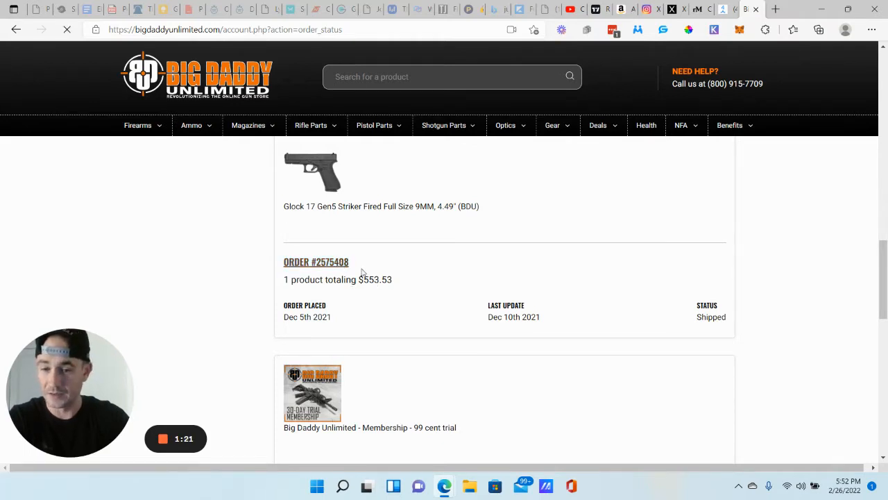
{"action": "left_click", "coordinate": [317, 261]}
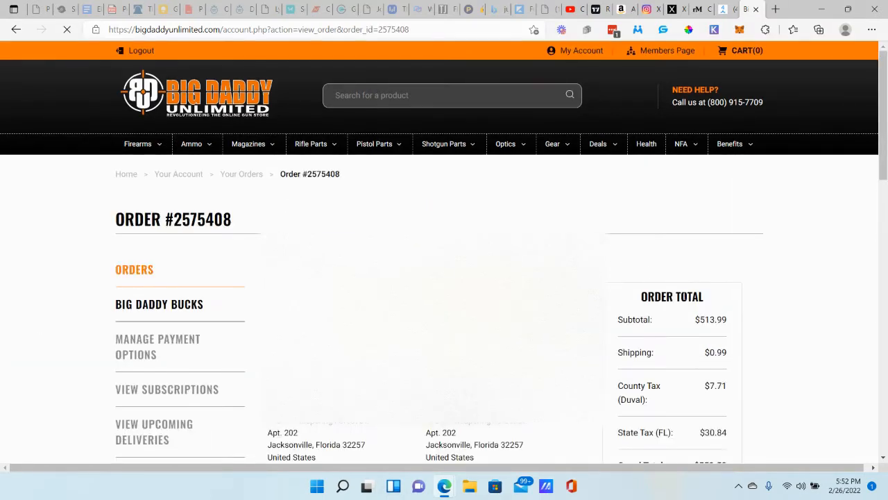
{"action": "scroll", "scroll_direction": "down", "scroll_amount": 3}
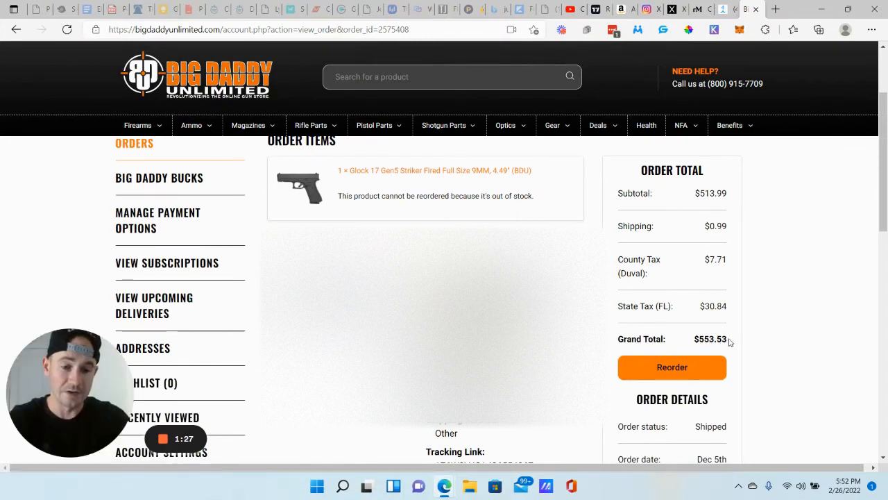
{"action": "mouse_move", "coordinate": [780, 290]}
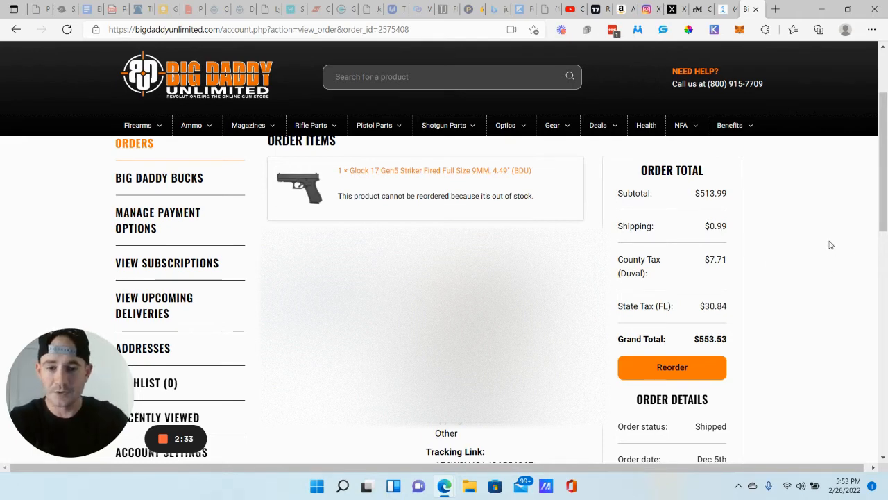
{"action": "scroll", "scroll_direction": "down", "scroll_amount": 3}
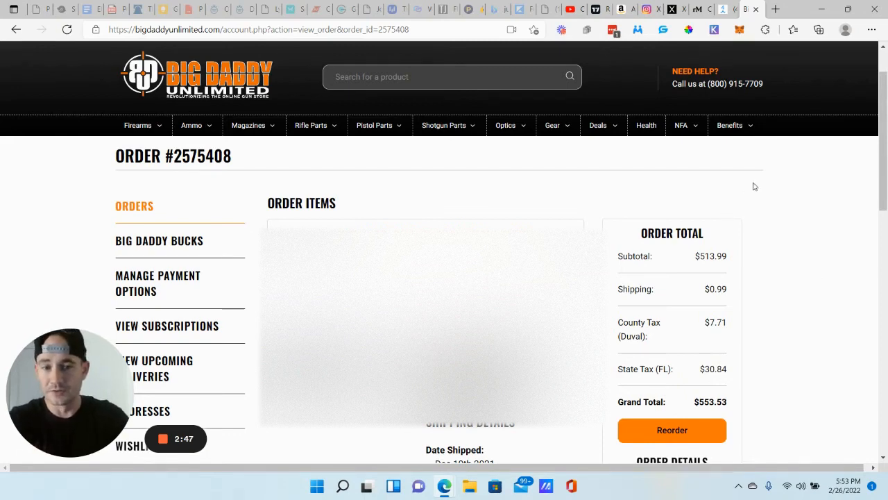
{"action": "mouse_move", "coordinate": [16, 29]}
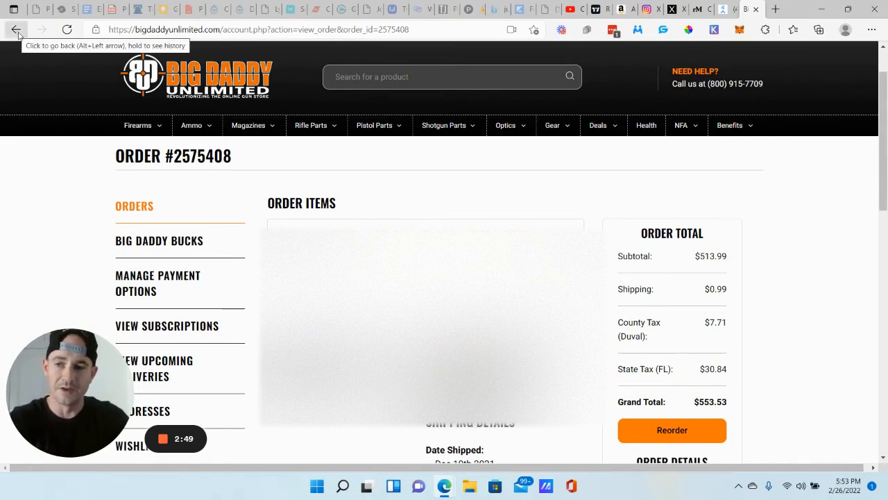
{"action": "left_click", "coordinate": [16, 29]}
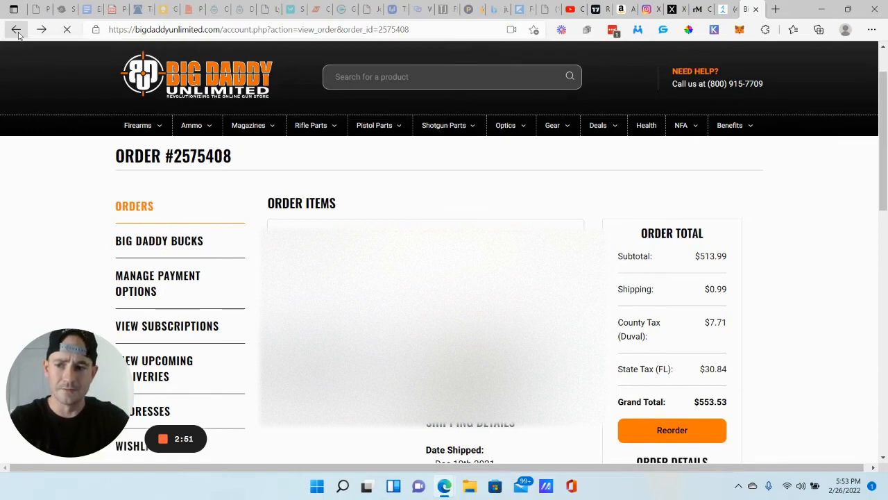
{"action": "left_click", "coordinate": [16, 29]}
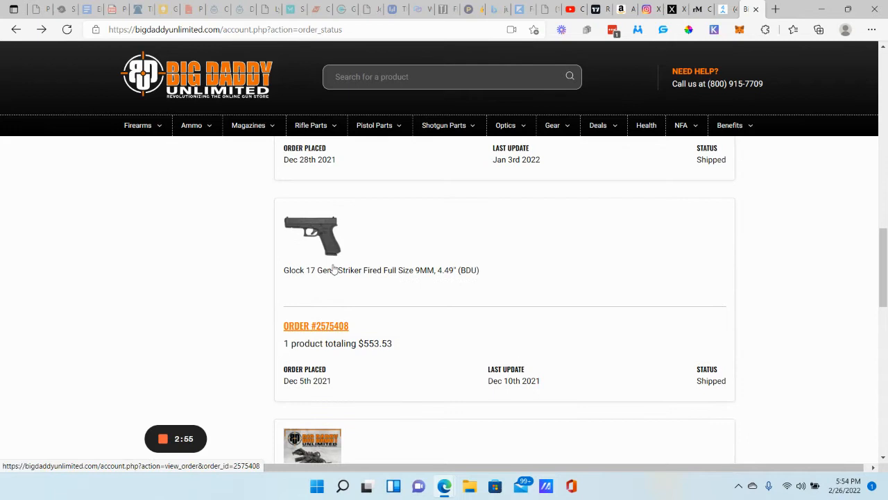
{"action": "mouse_move", "coordinate": [436, 250]}
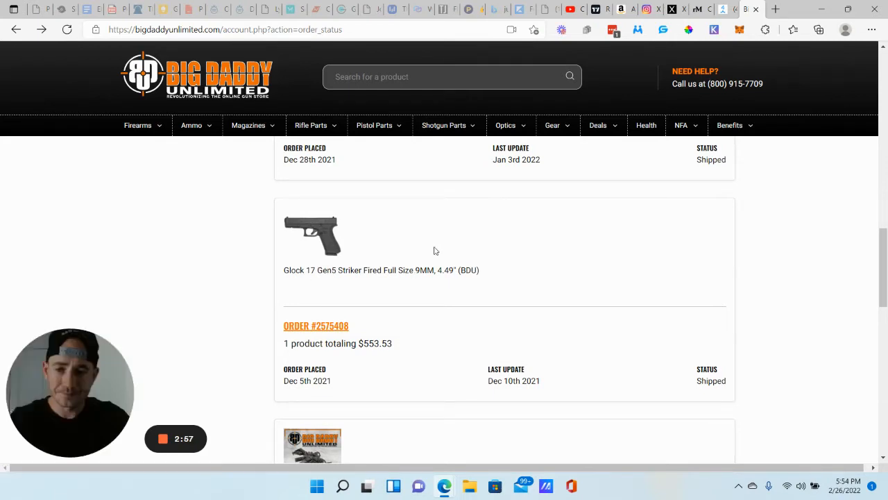
{"action": "scroll", "scroll_direction": "down", "scroll_amount": 3}
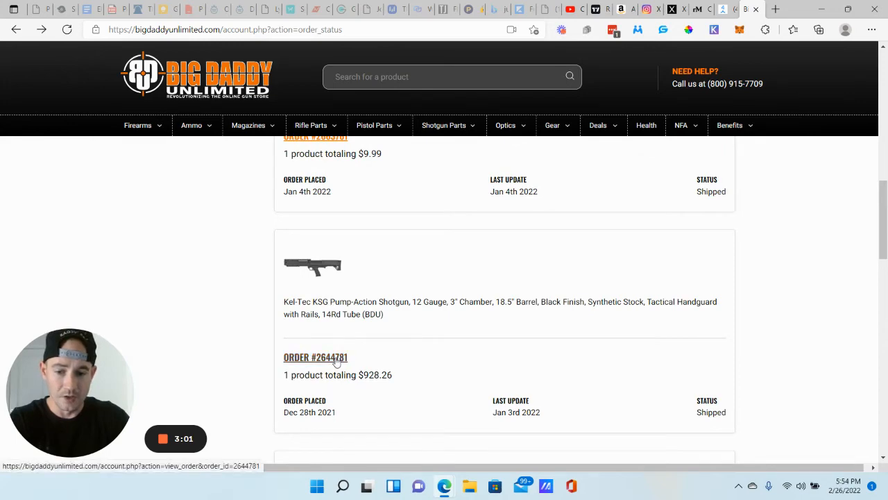
Step: View order #2644781 for the Kel-Tec KSG shotgun with its $928.26 grand total
{"action": "left_click", "coordinate": [315, 356]}
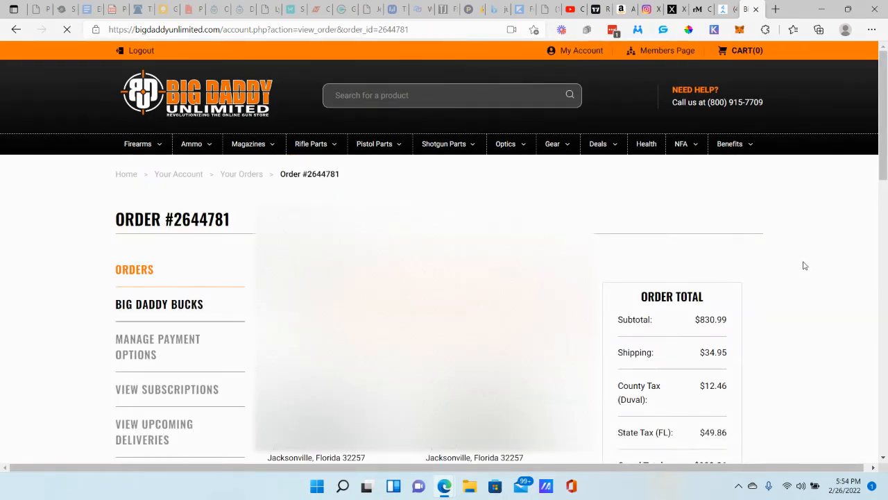
{"action": "scroll", "scroll_direction": "down", "scroll_amount": 3}
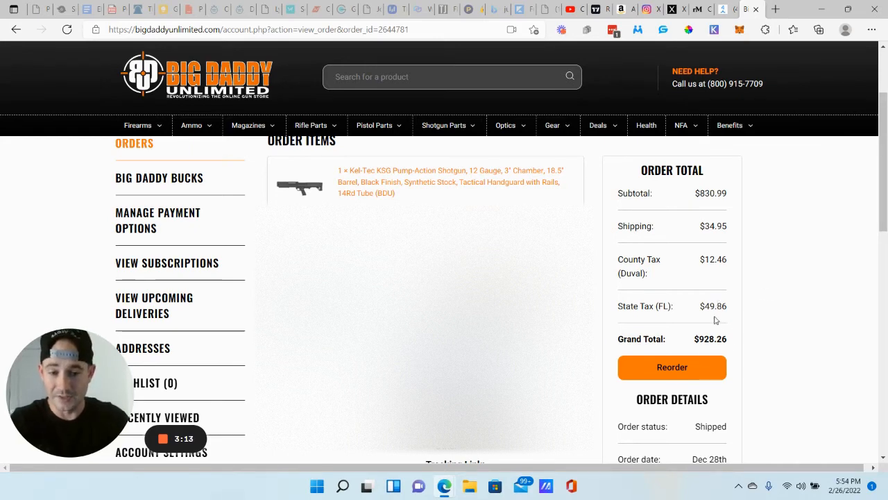
{"action": "mouse_move", "coordinate": [766, 330]}
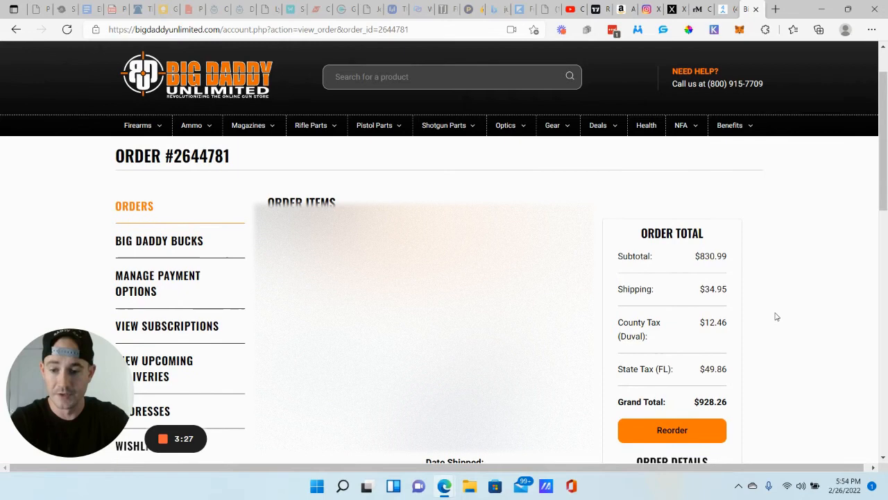
{"action": "mouse_move", "coordinate": [730, 310]}
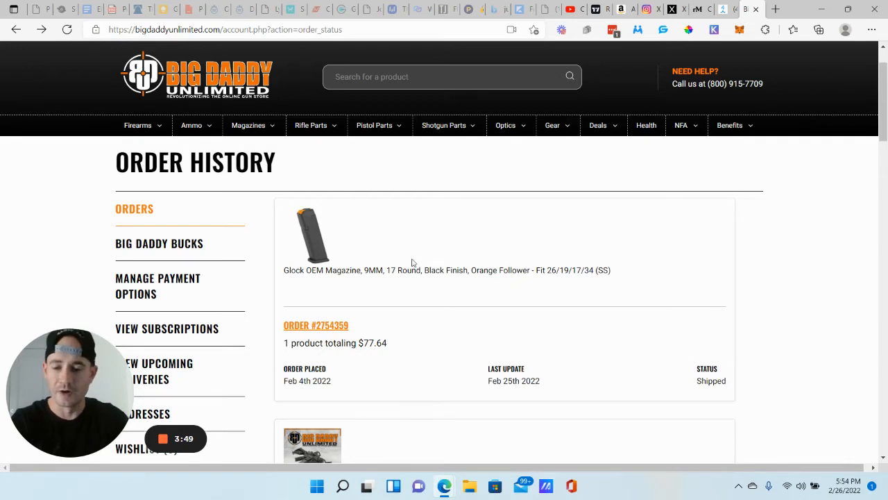
{"action": "scroll", "scroll_direction": "down", "scroll_amount": 3}
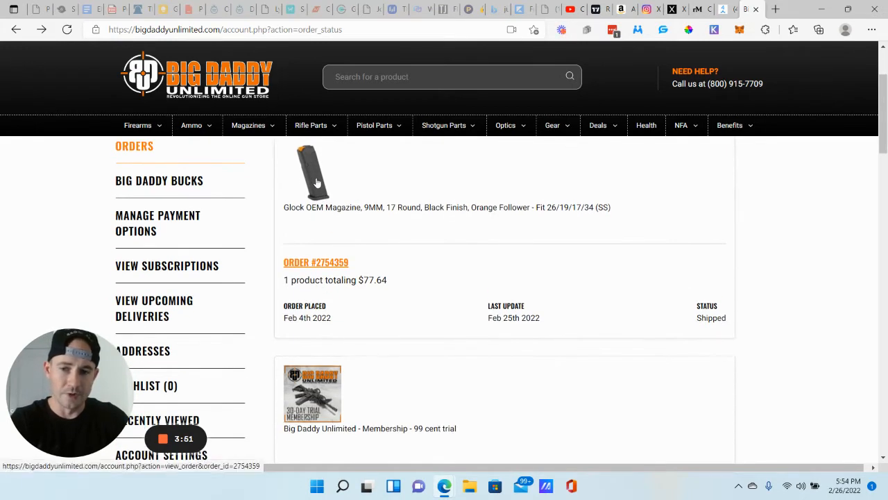
{"action": "mouse_move", "coordinate": [618, 226]}
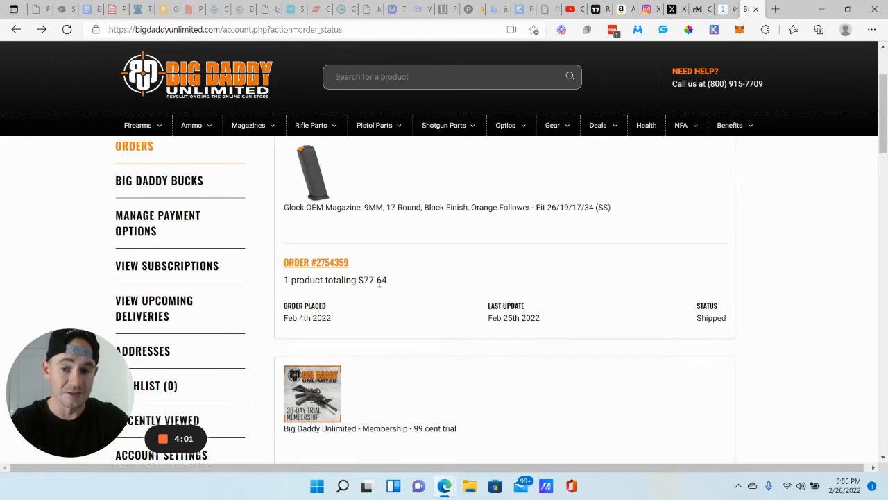
{"action": "mouse_move", "coordinate": [838, 256]}
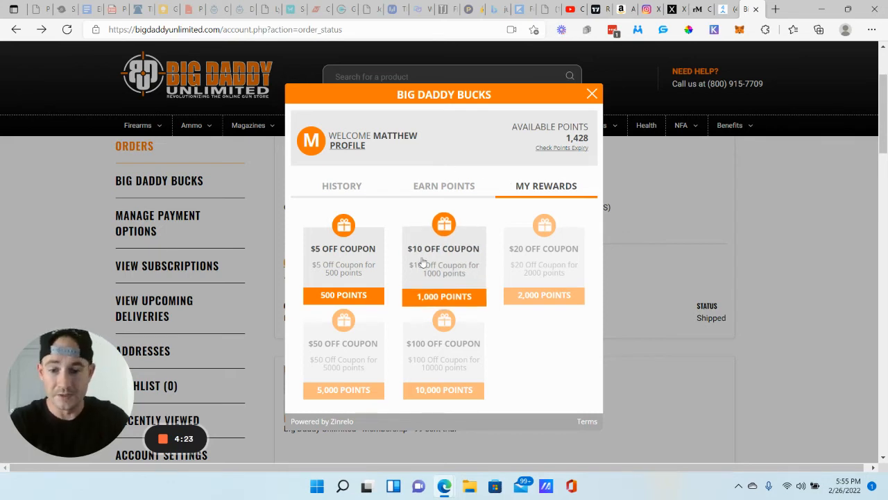
{"action": "mouse_move", "coordinate": [591, 94]}
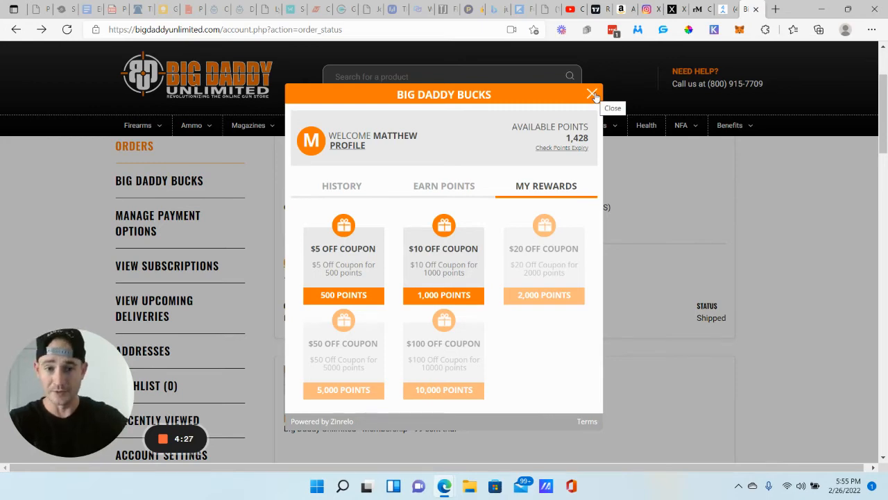
Step: Close the Big Daddy Bucks rewards panel showing 1,428 points
{"action": "left_click", "coordinate": [591, 94]}
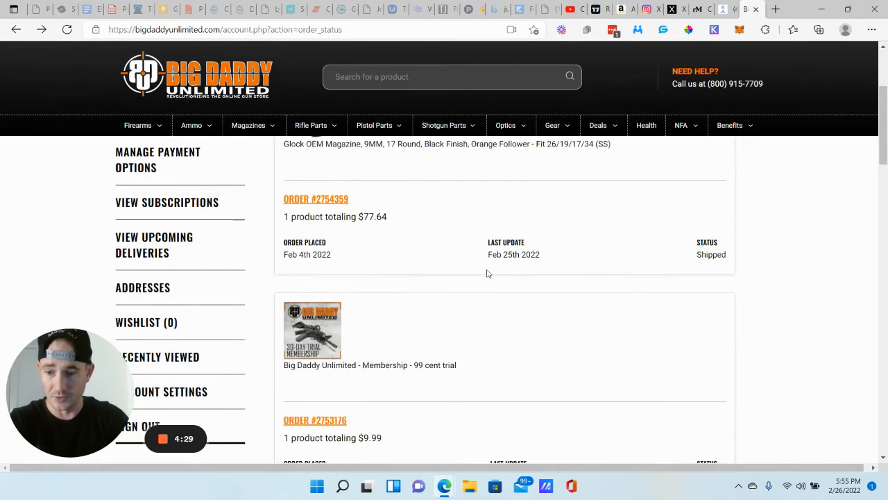
Step: Browse to the 12 Gauge shotgun catalog from the Firearms menu, listing 2,151 results
{"action": "left_click", "coordinate": [138, 143]}
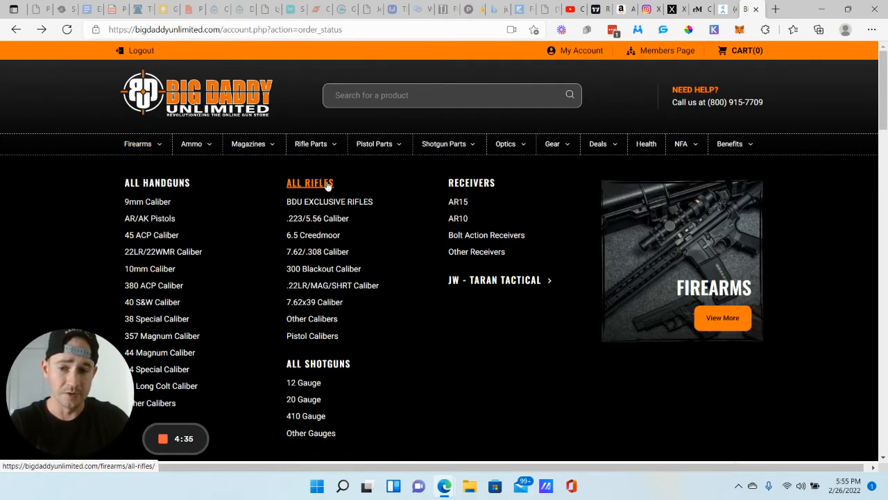
{"action": "mouse_move", "coordinate": [157, 183]}
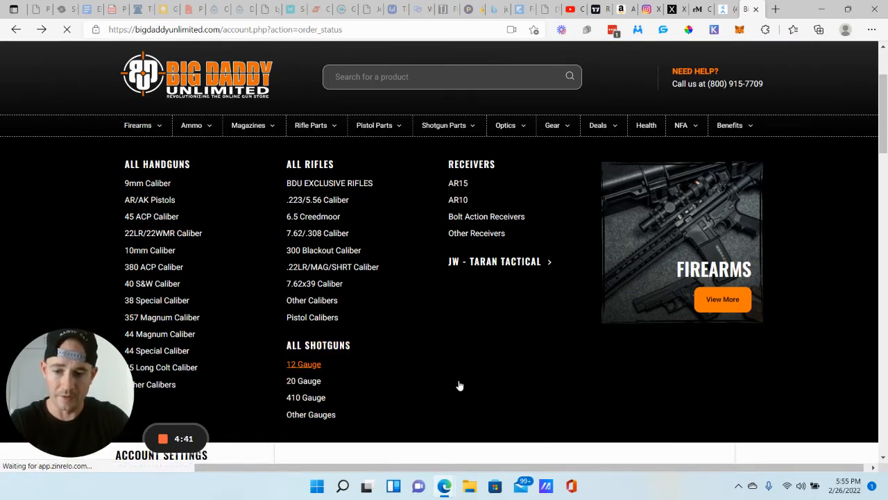
{"action": "left_click", "coordinate": [302, 364]}
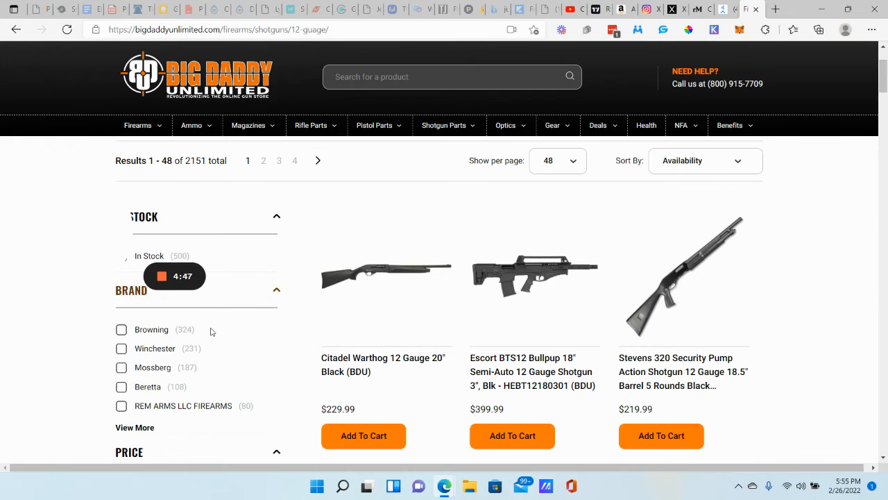
Step: Filter the 12 gauge results by the Kel-Tec brand, leaving 22 shotguns
{"action": "scroll", "scroll_direction": "down", "scroll_amount": 3}
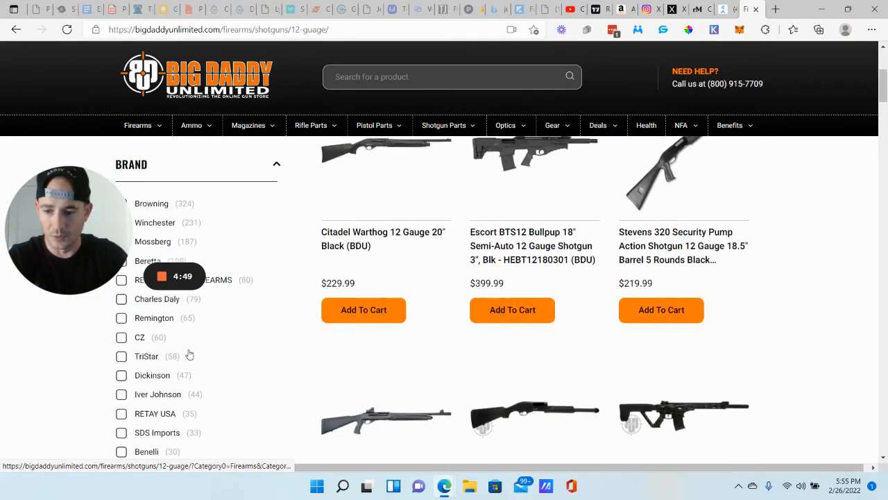
{"action": "scroll", "scroll_direction": "down", "scroll_amount": 3}
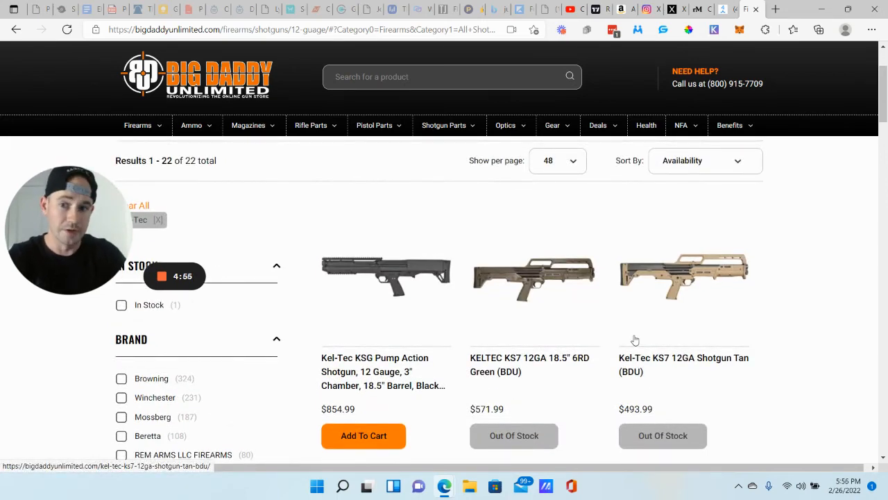
{"action": "left_click", "coordinate": [192, 124]}
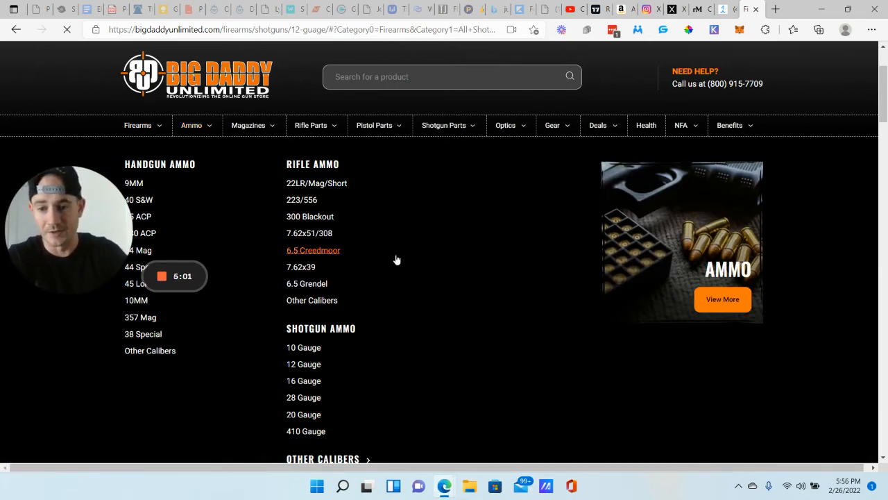
Step: Browse to the 6.5 Creedmoor rifle ammo listing with 125 results
{"action": "left_click", "coordinate": [314, 250]}
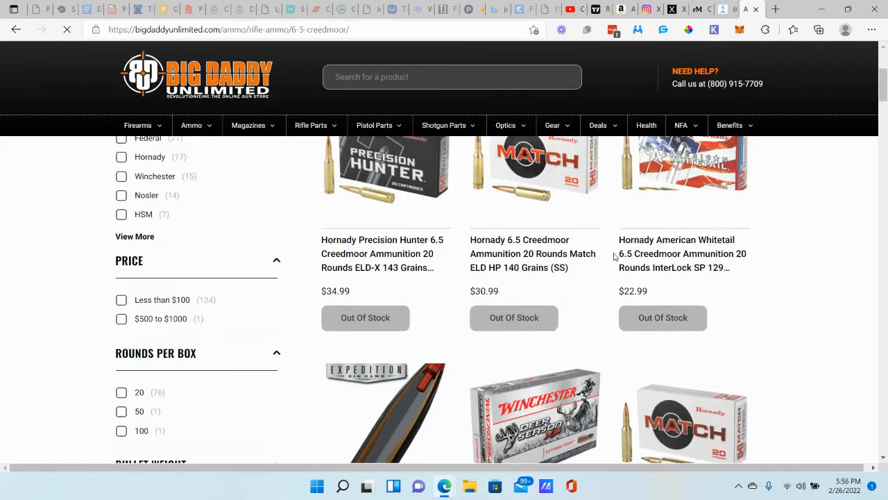
{"action": "scroll", "scroll_direction": "down", "scroll_amount": 3}
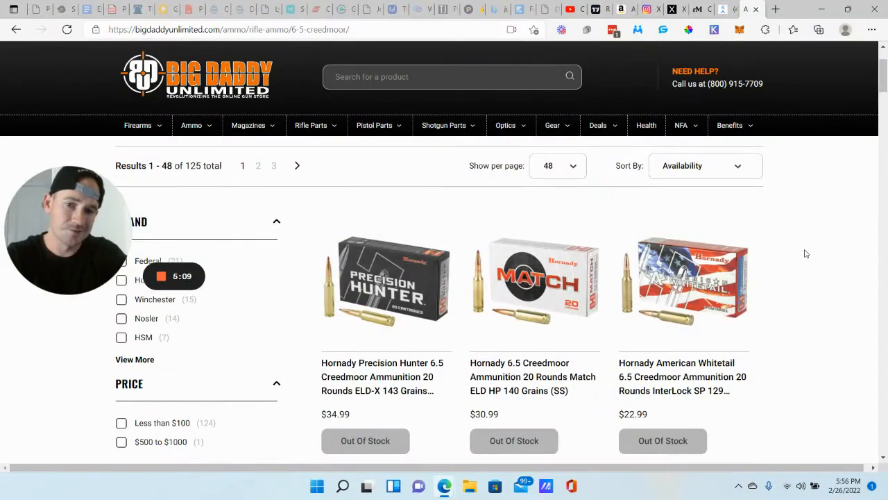
{"action": "mouse_move", "coordinate": [381, 170]}
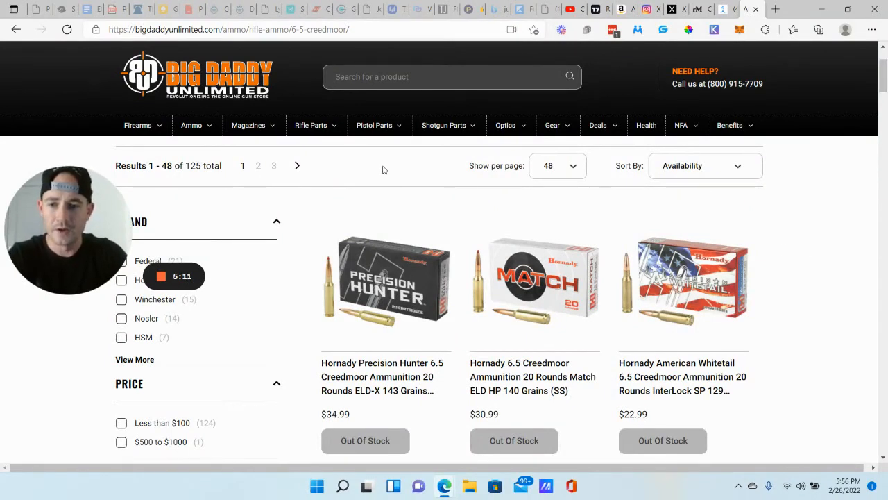
{"action": "mouse_move", "coordinate": [383, 169]}
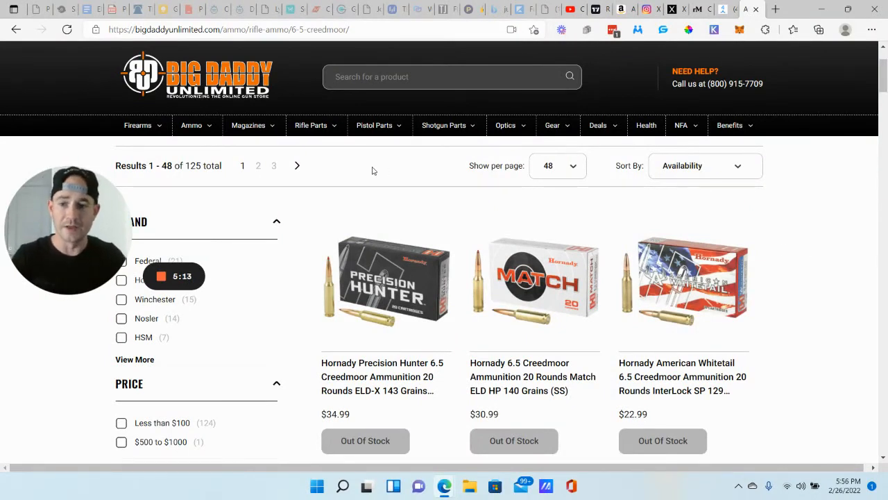